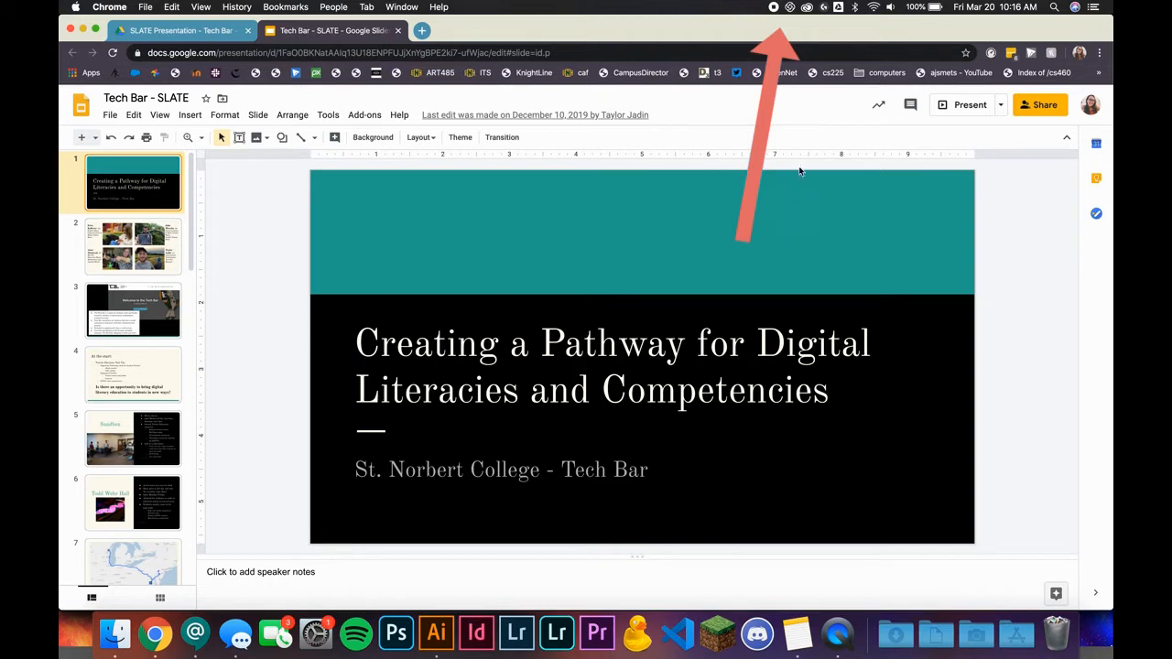
- Open the Loom extension's recorder popup from Chrome's toolbar
{"action": "left_click", "coordinate": [790, 7]}
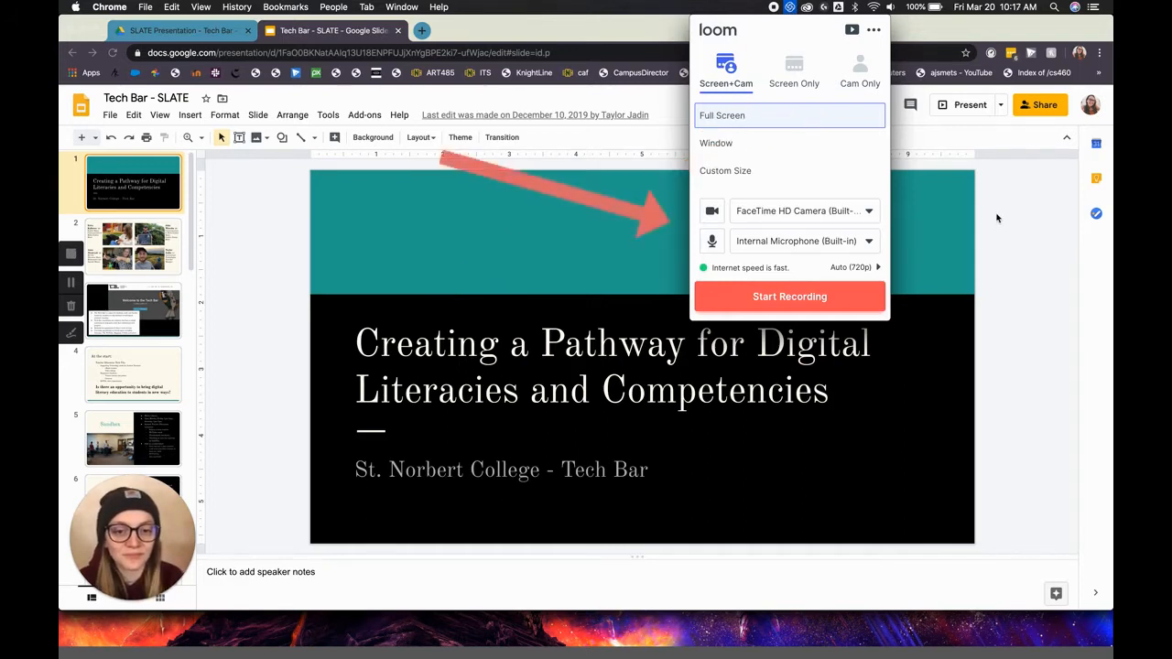
{"action": "mouse_move", "coordinate": [936, 198]}
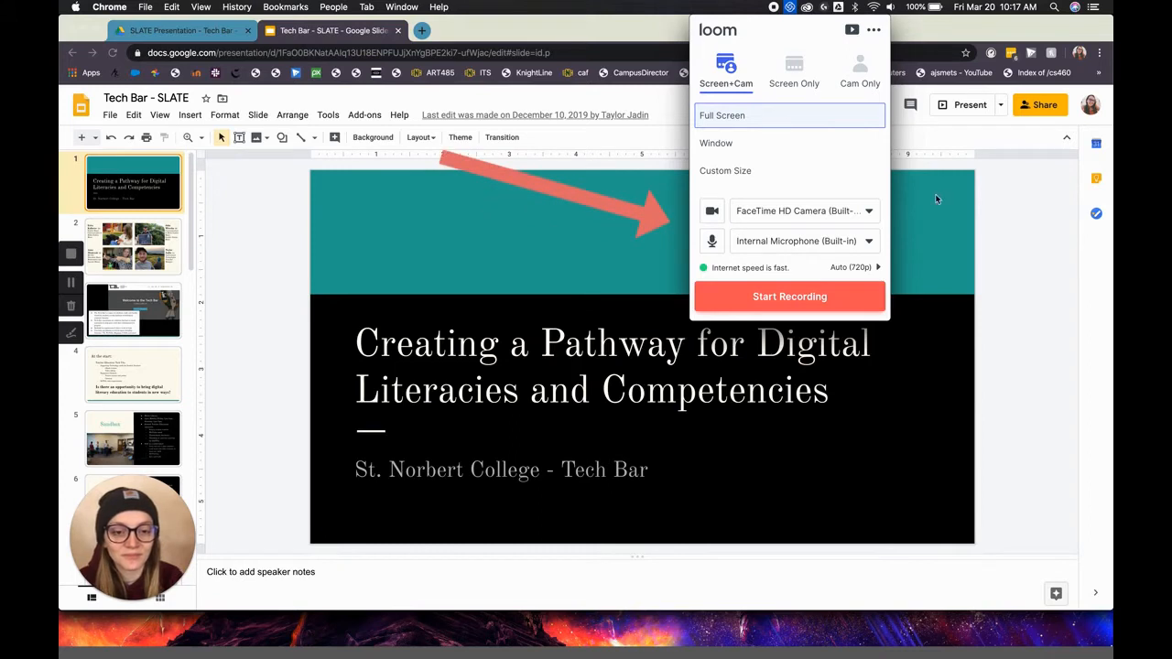
{"action": "mouse_move", "coordinate": [886, 215]}
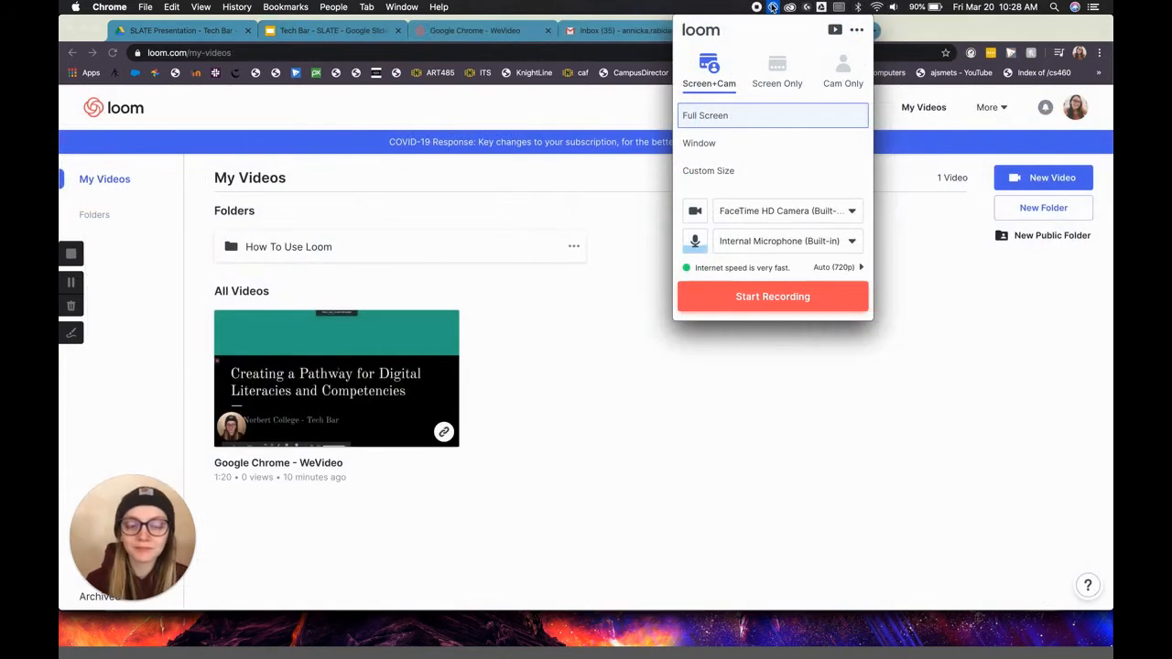
{"action": "mouse_move", "coordinate": [132, 541]}
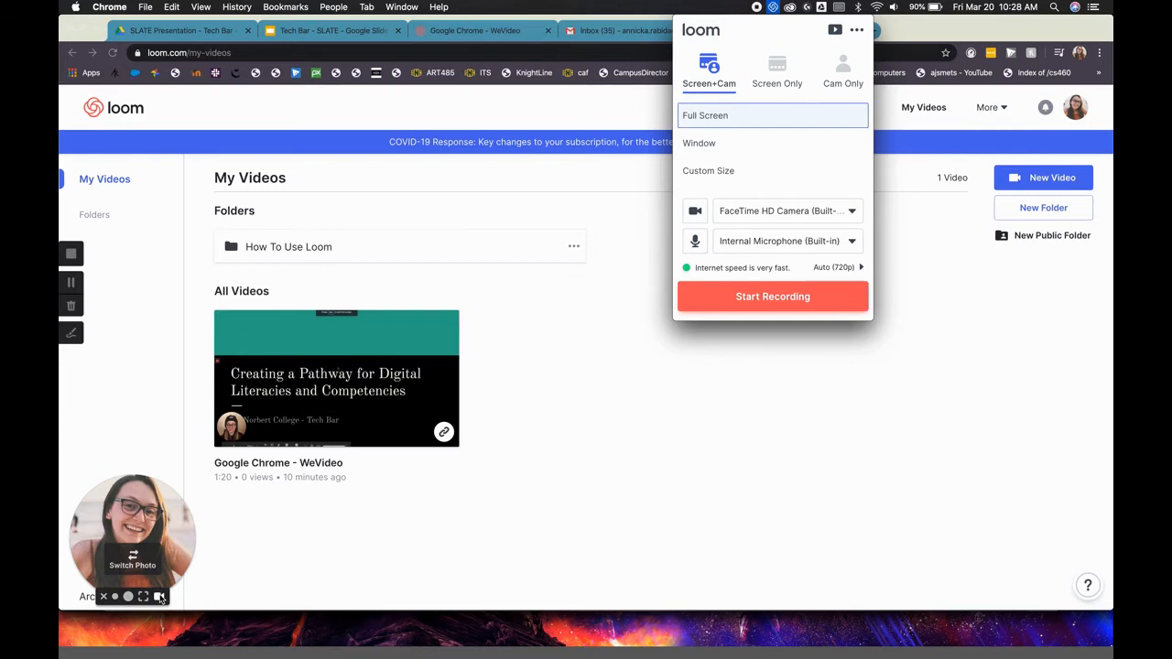
{"action": "left_click", "coordinate": [330, 30]}
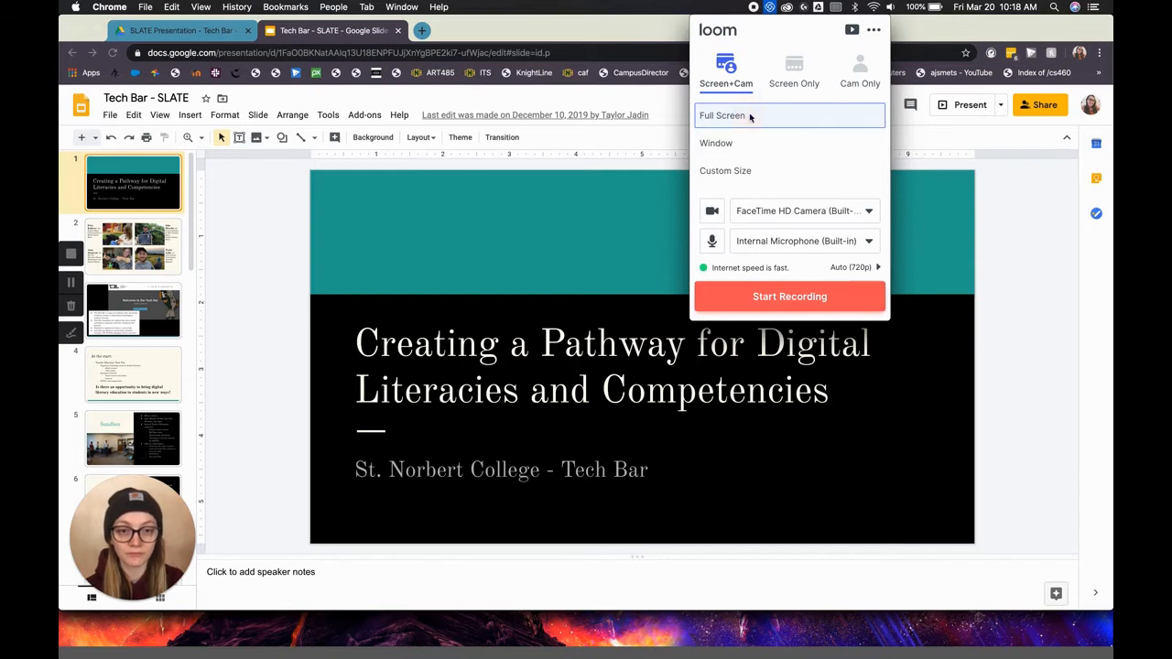
- Choose Full Screen mode and start recording screen plus camera bubble
{"action": "left_click", "coordinate": [789, 295]}
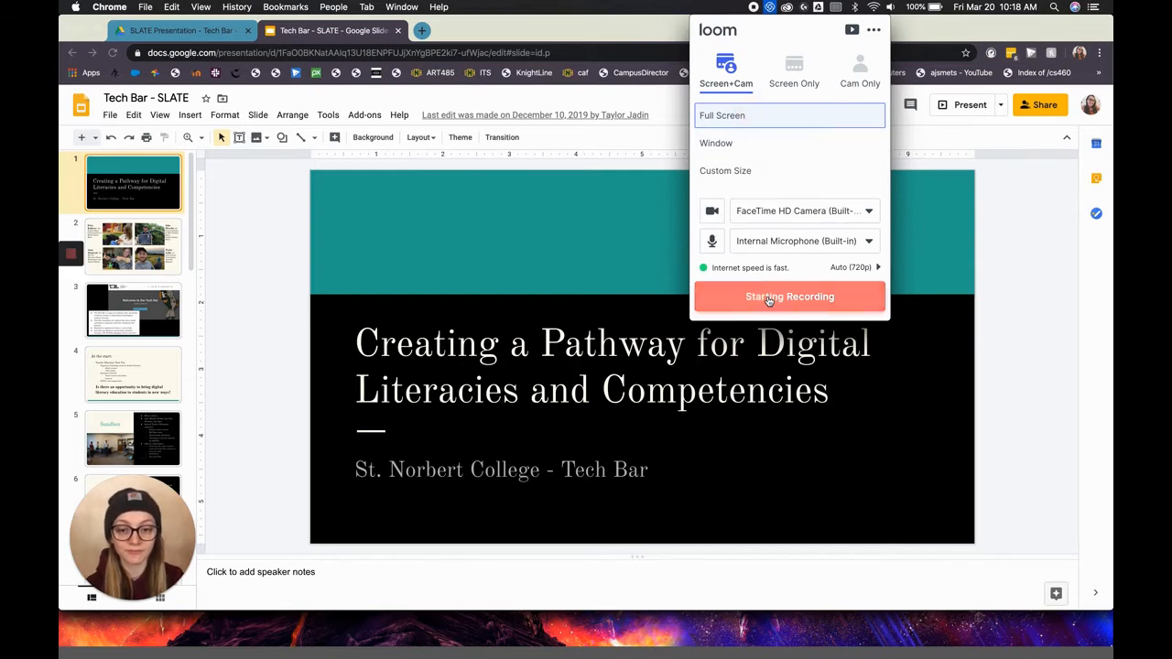
{"action": "left_click", "coordinate": [789, 296]}
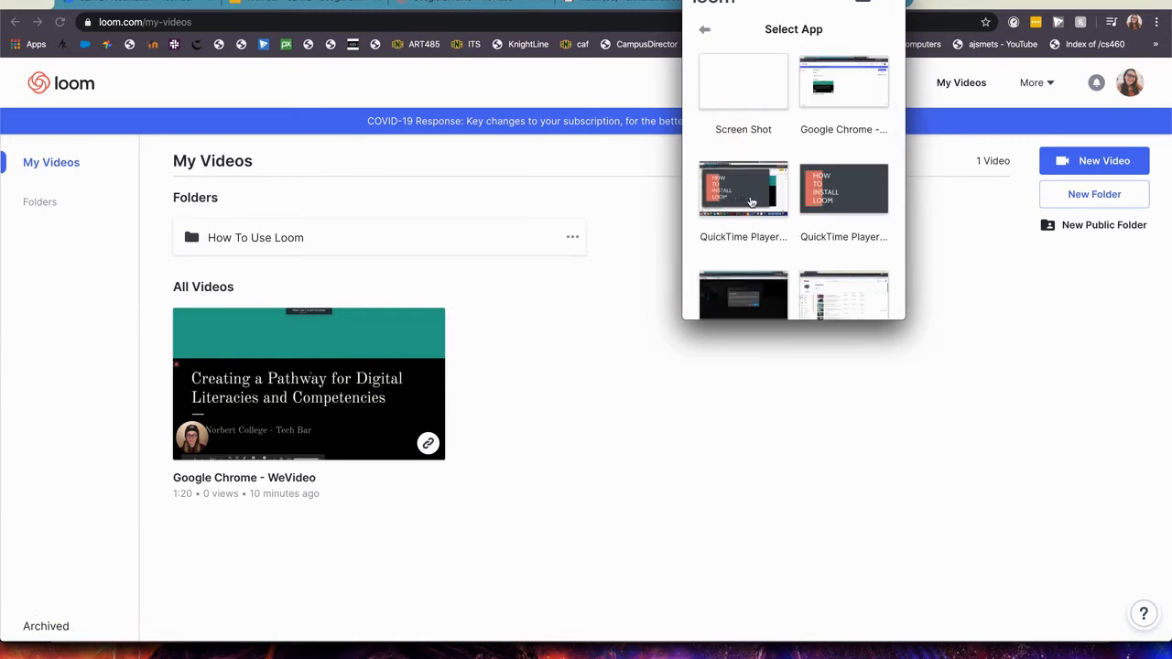
{"action": "scroll", "scroll_direction": "down", "scroll_amount": 3}
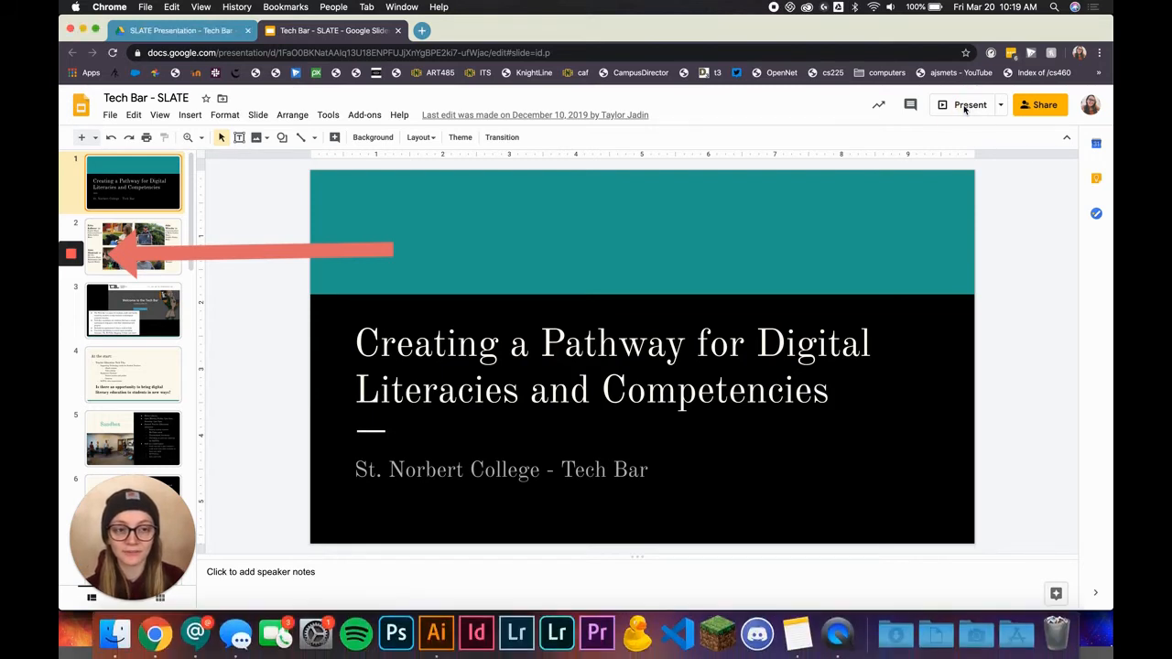
{"action": "mouse_move", "coordinate": [961, 108]}
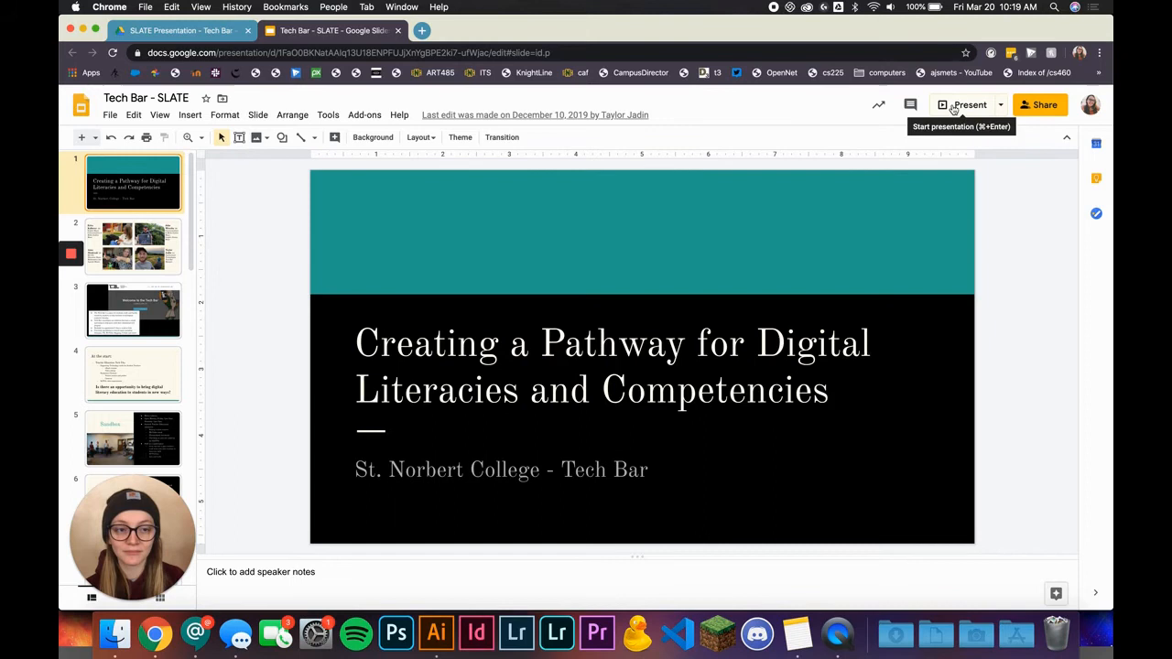
- Present the deck, advance to the Tech Bar website slide, and enable drawing
{"action": "left_click", "coordinate": [964, 104]}
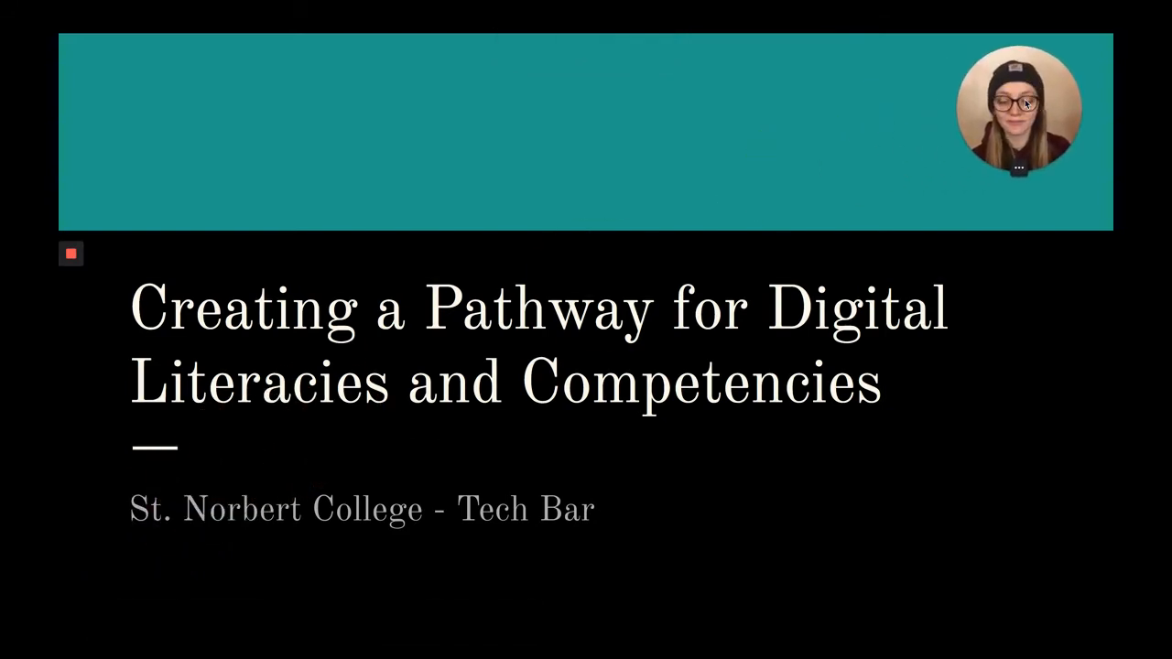
{"action": "left_click", "coordinate": [170, 621]}
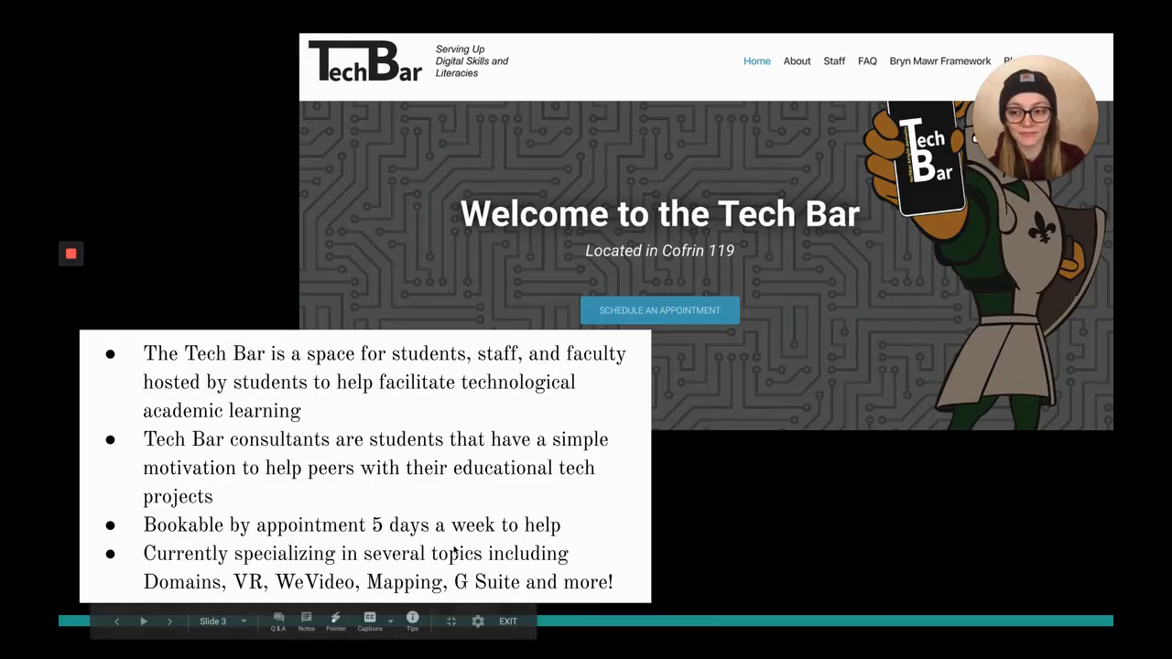
{"action": "left_click", "coordinate": [70, 254]}
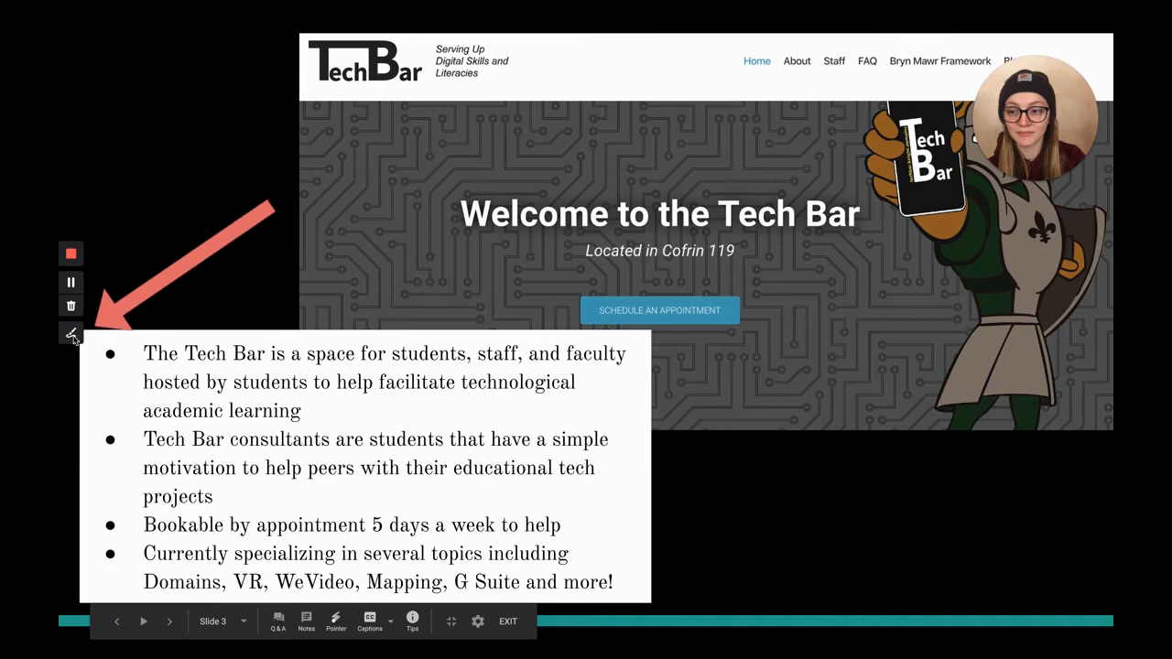
{"action": "left_click", "coordinate": [70, 333]}
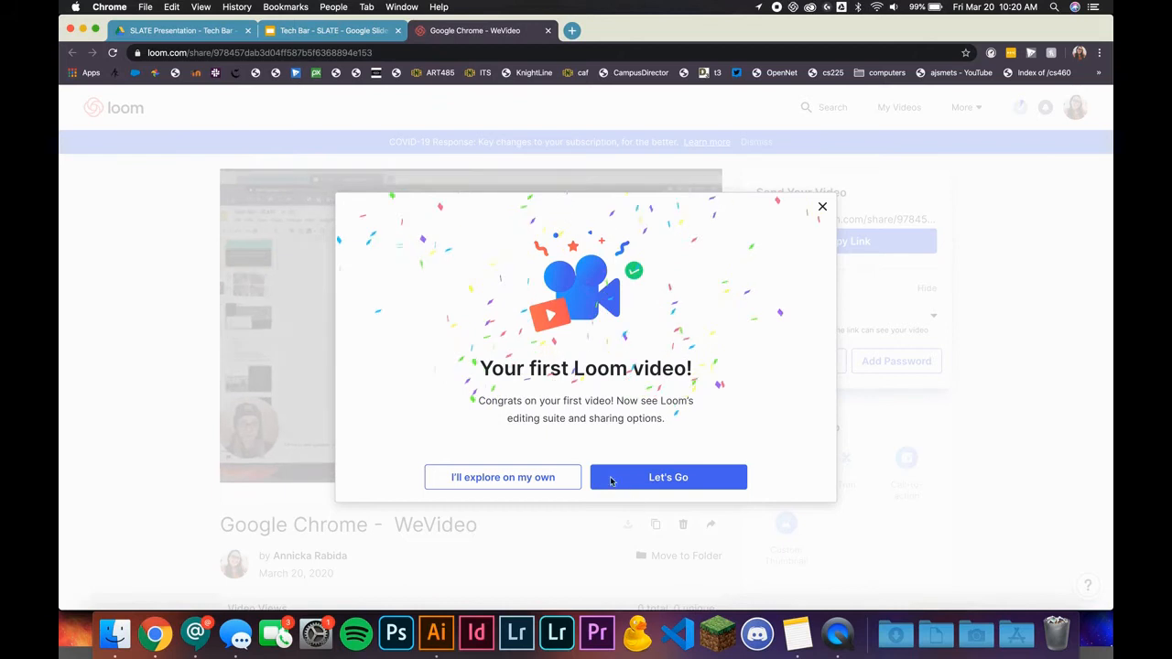
- Dismiss the 'Your first Loom video!' dialog with Let's Go
{"action": "left_click", "coordinate": [669, 477]}
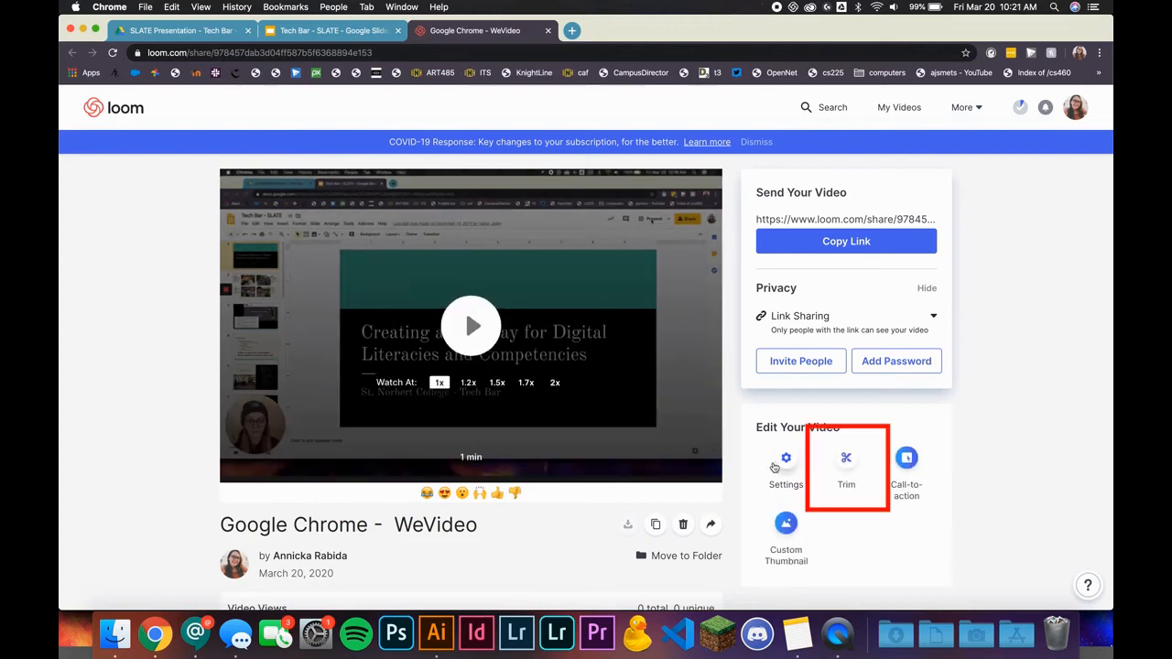
- Trim the recording's opening section and publish the changes
{"action": "left_click", "coordinate": [846, 467]}
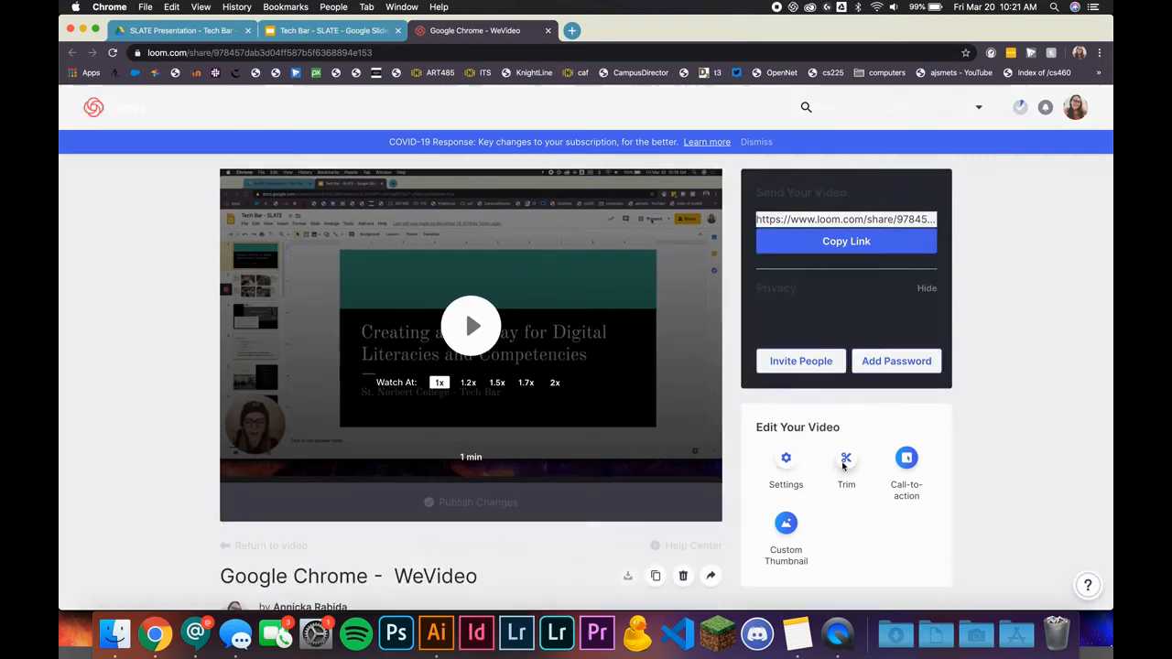
{"action": "left_click", "coordinate": [846, 471]}
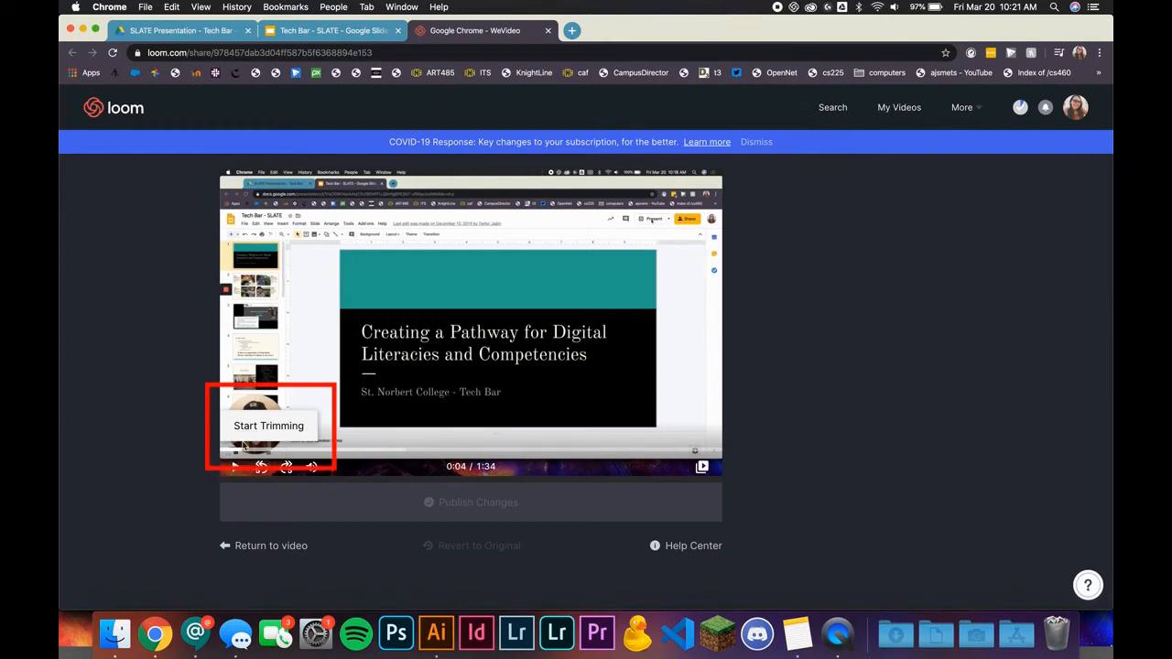
{"action": "left_click", "coordinate": [268, 424]}
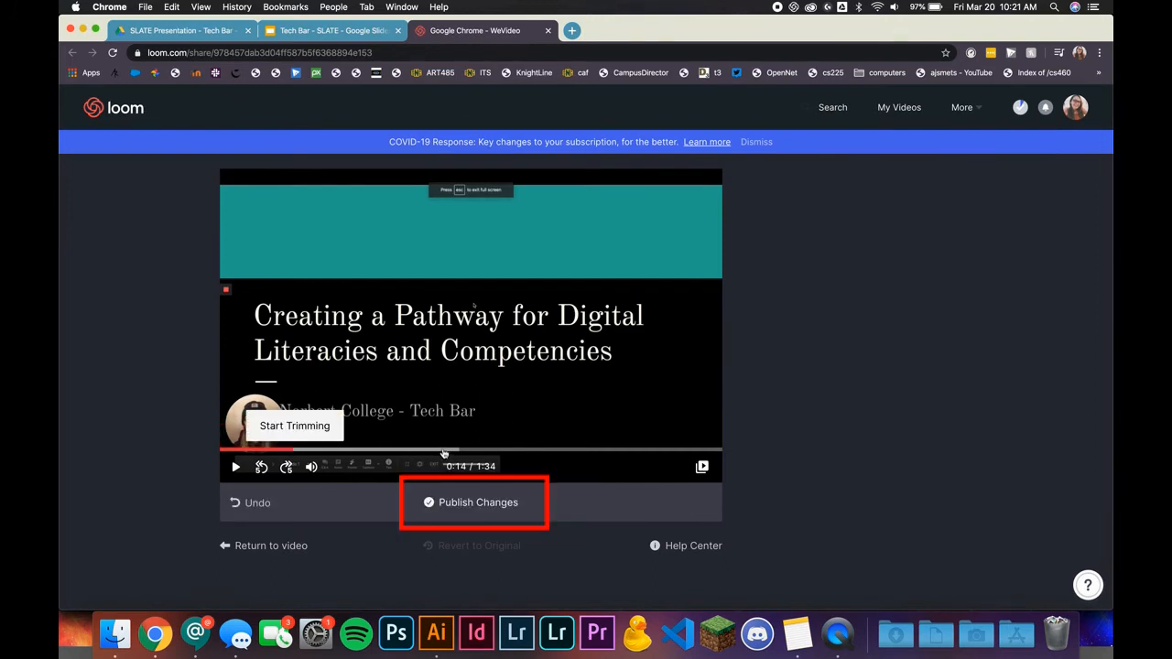
{"action": "left_click", "coordinate": [473, 502]}
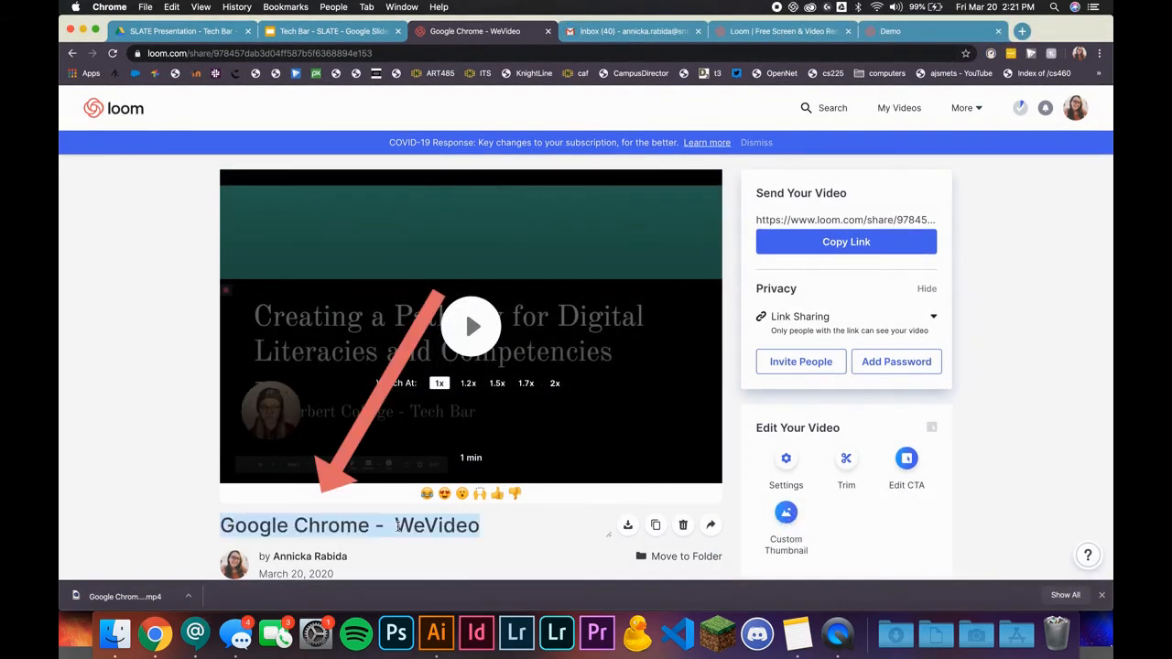
{"action": "left_click", "coordinate": [1044, 107]}
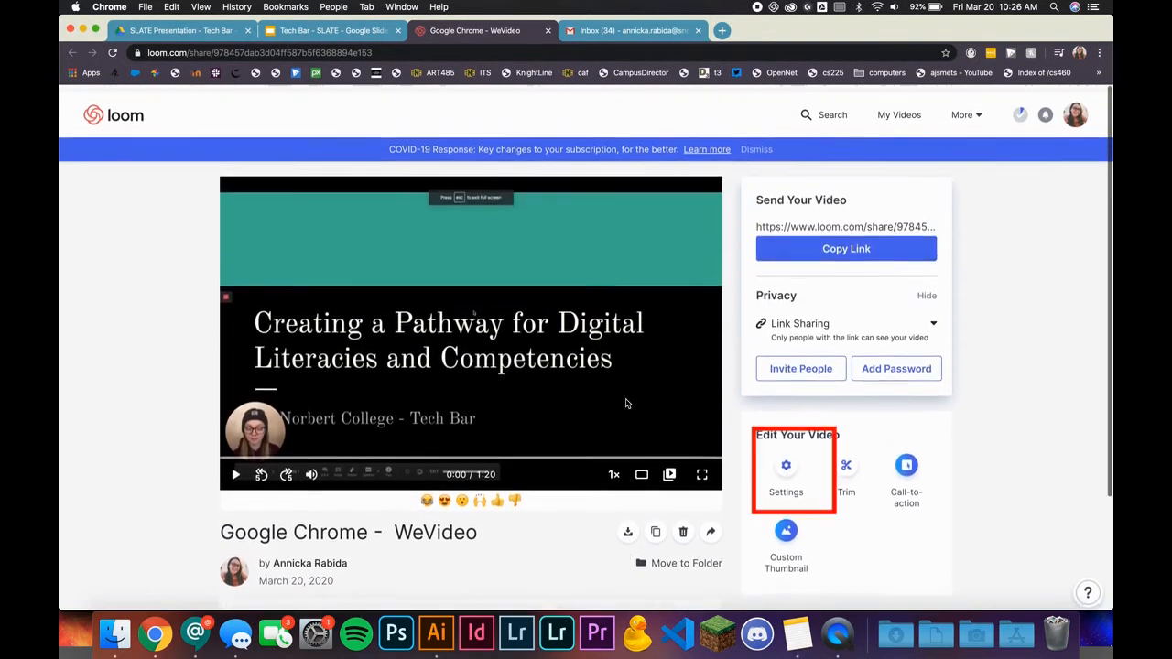
{"action": "left_click", "coordinate": [785, 472]}
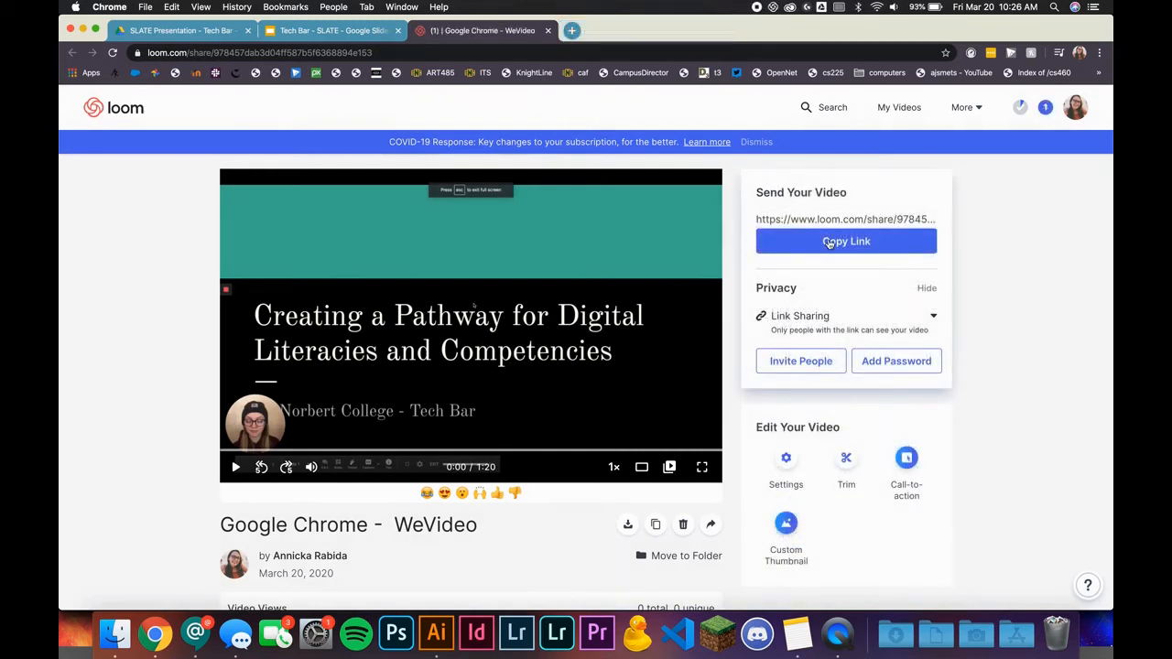
- Copy the Loom share link and paste it into a new Gmail draft
{"action": "left_click", "coordinate": [846, 240]}
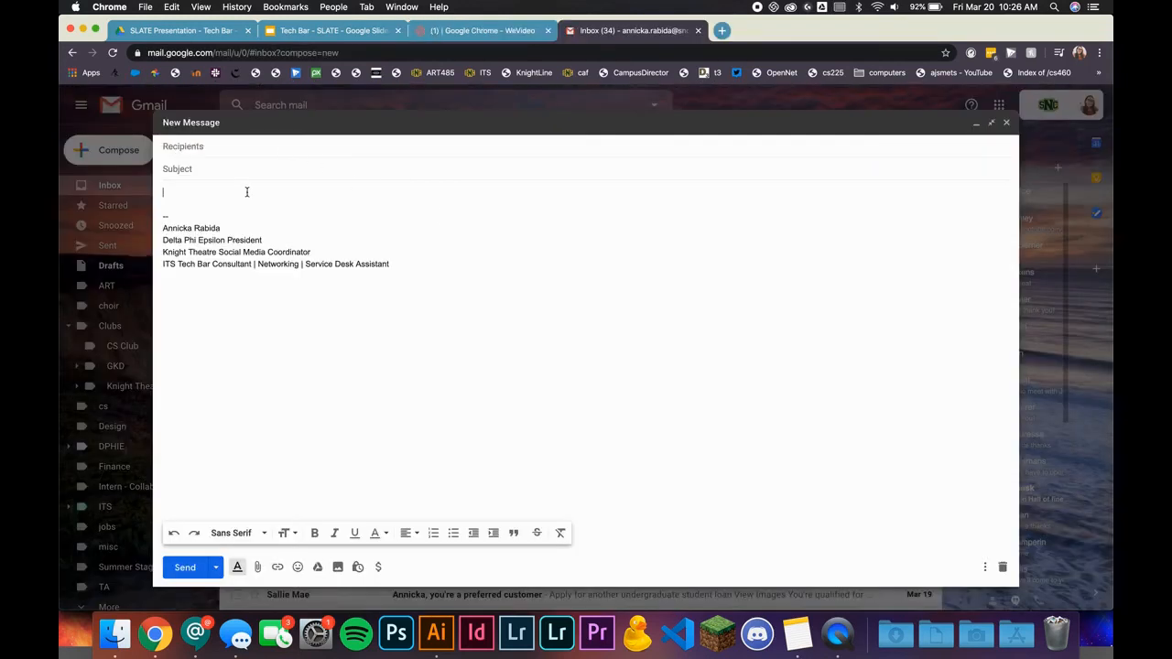
{"action": "type", "text": "https://www.loom.com/share/978457dab3d04ff587b5f6368894e153"}
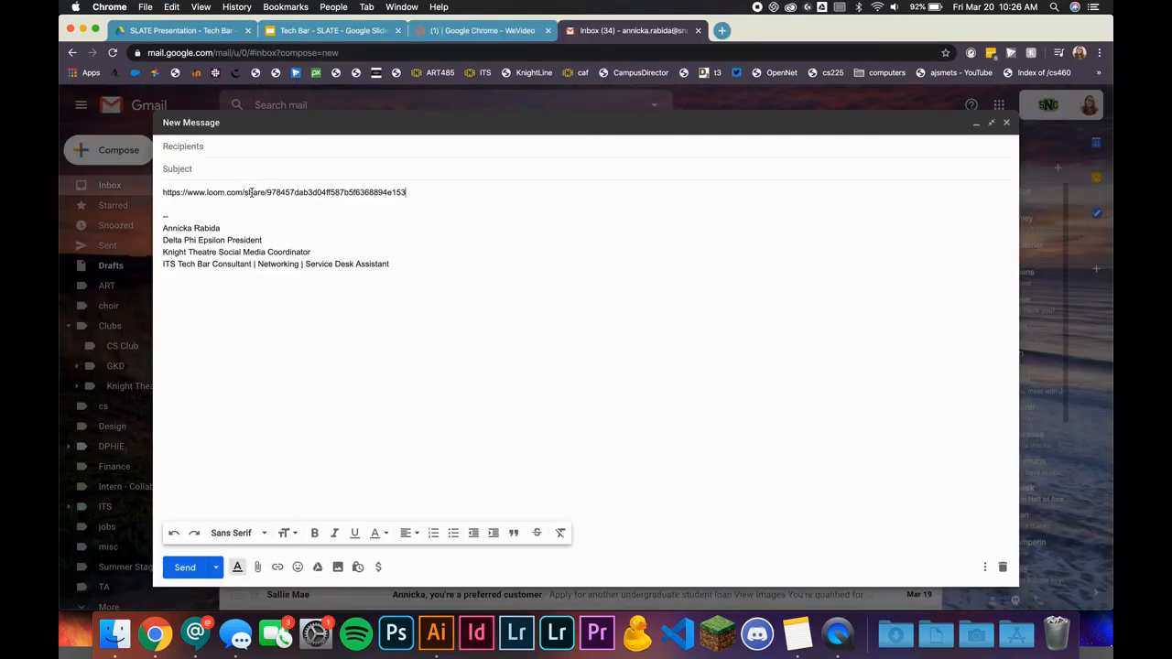
{"action": "left_click", "coordinate": [482, 30]}
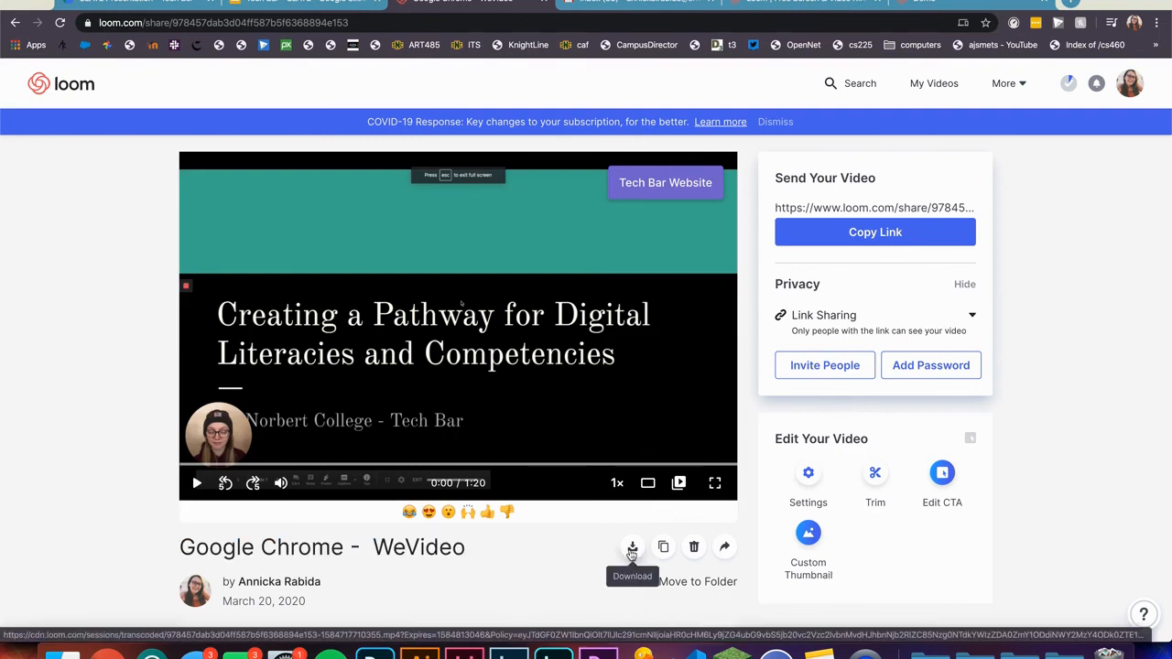
- Download the Loom video from the icon beneath the player
{"action": "left_click", "coordinate": [632, 546]}
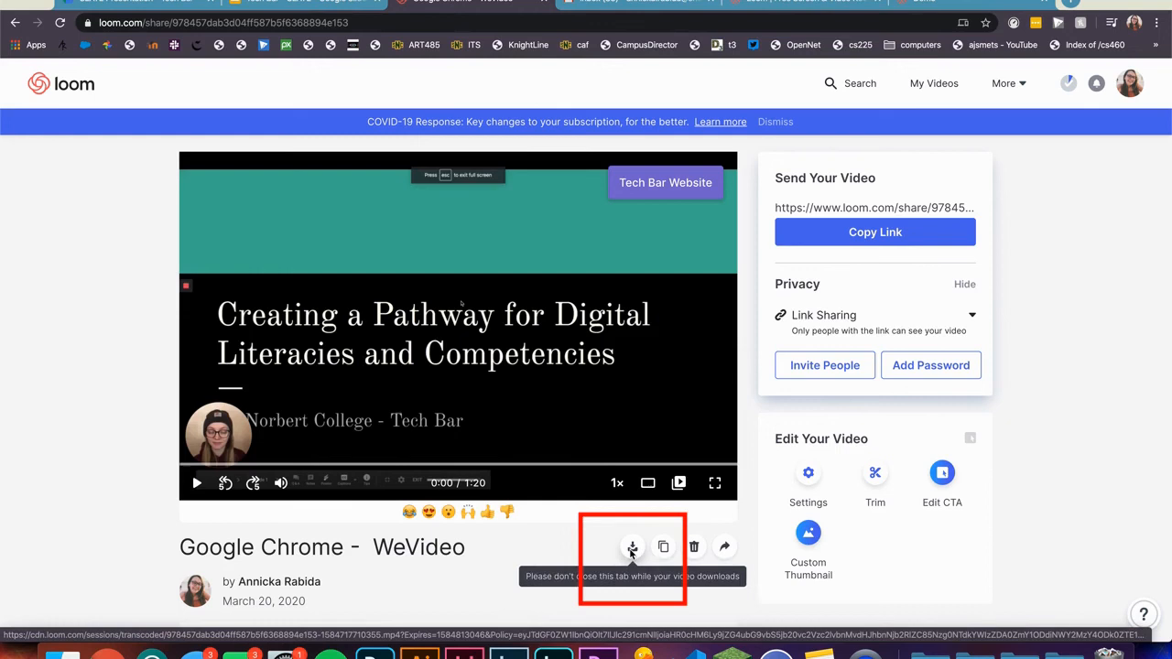
{"action": "left_click", "coordinate": [632, 546]}
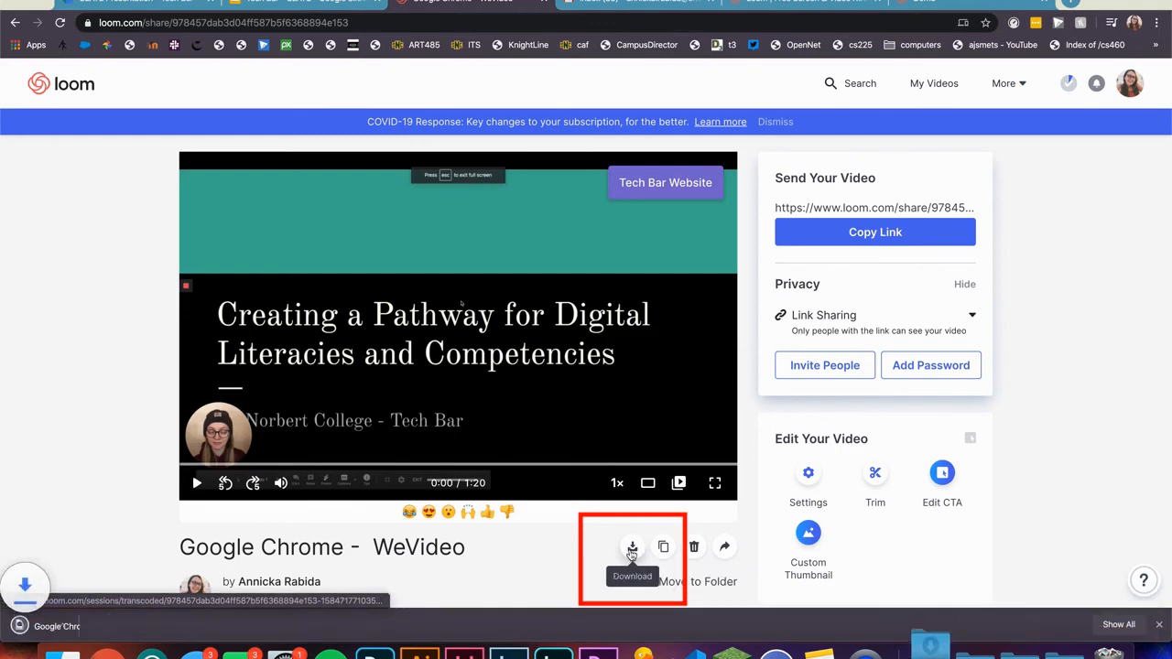